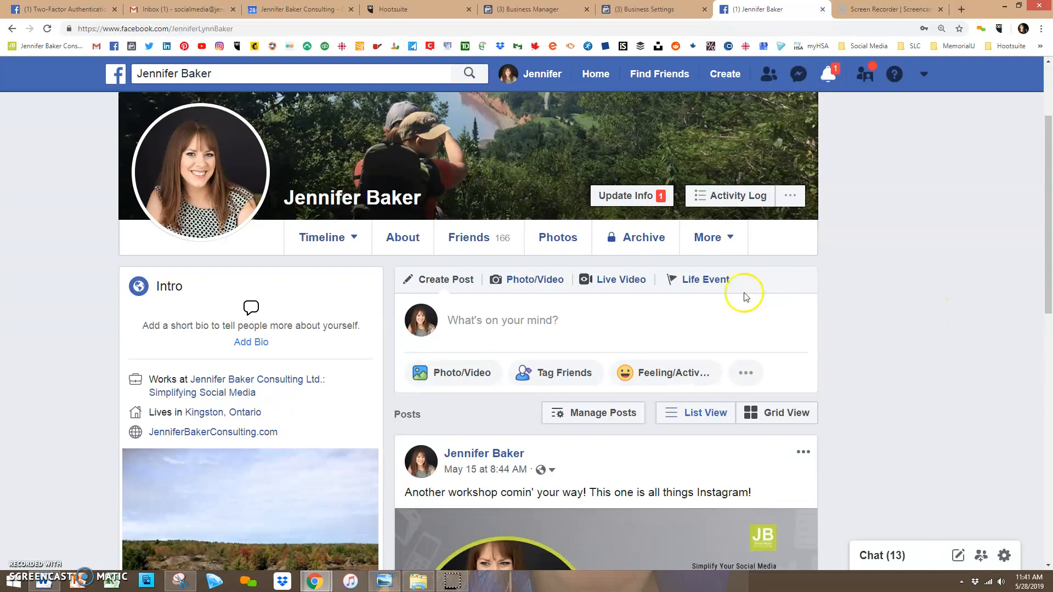
pyautogui.moveTo(908, 98)
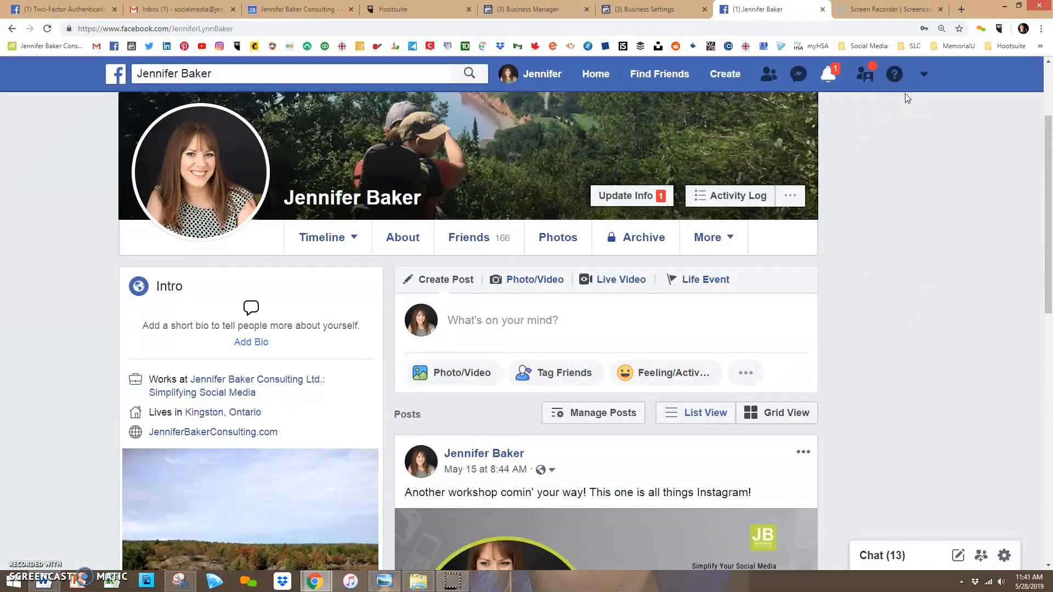
pyautogui.moveTo(924, 74)
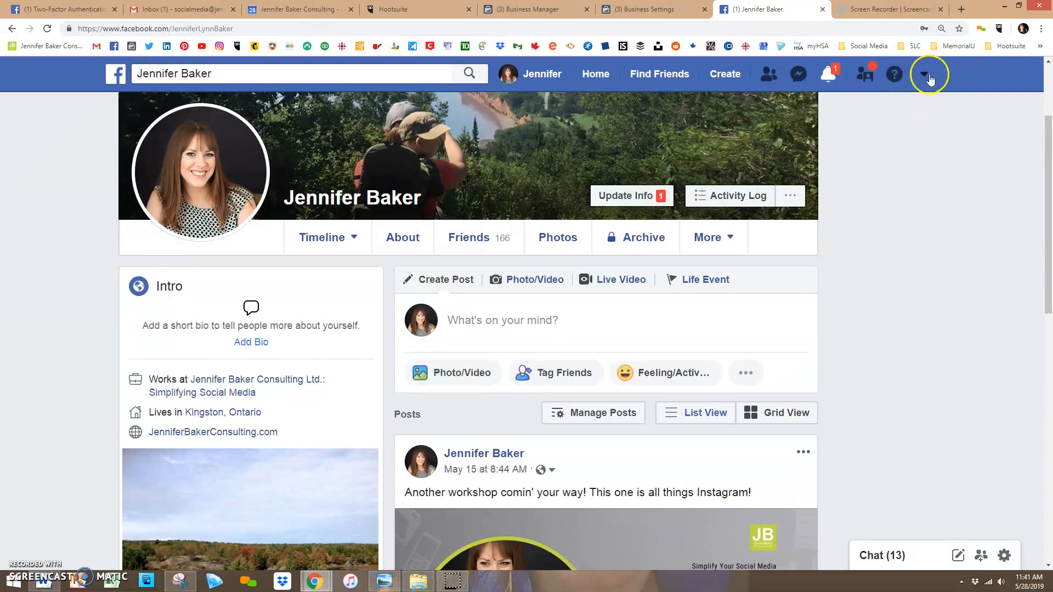
# Reach Security and Login from the account menu's Settings and edit Use two-factor authentication.
pyautogui.click(926, 73)
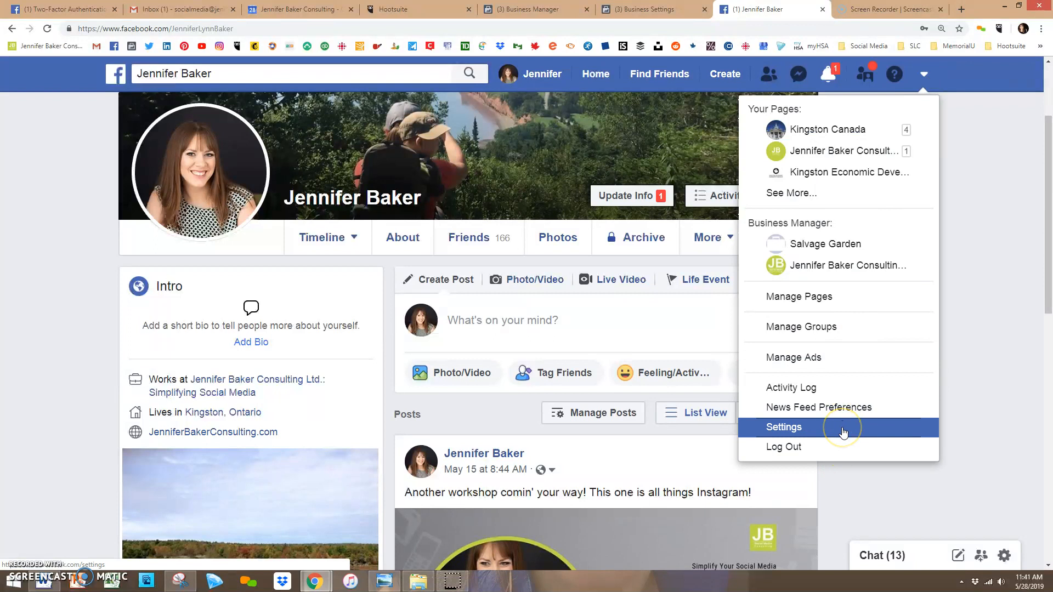
pyautogui.click(784, 427)
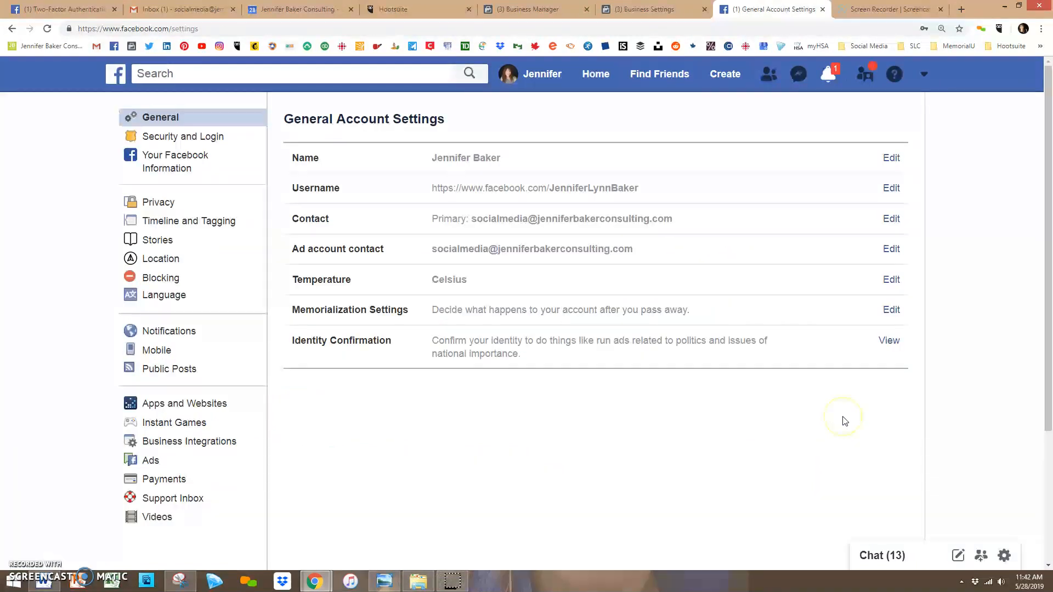
pyautogui.click(183, 136)
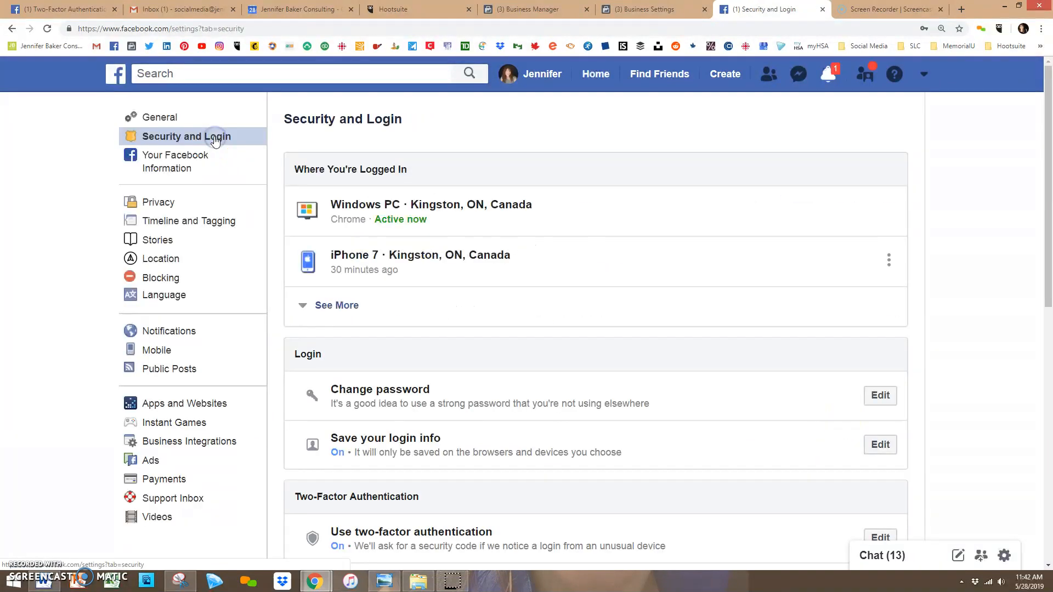
pyautogui.scroll(-3)
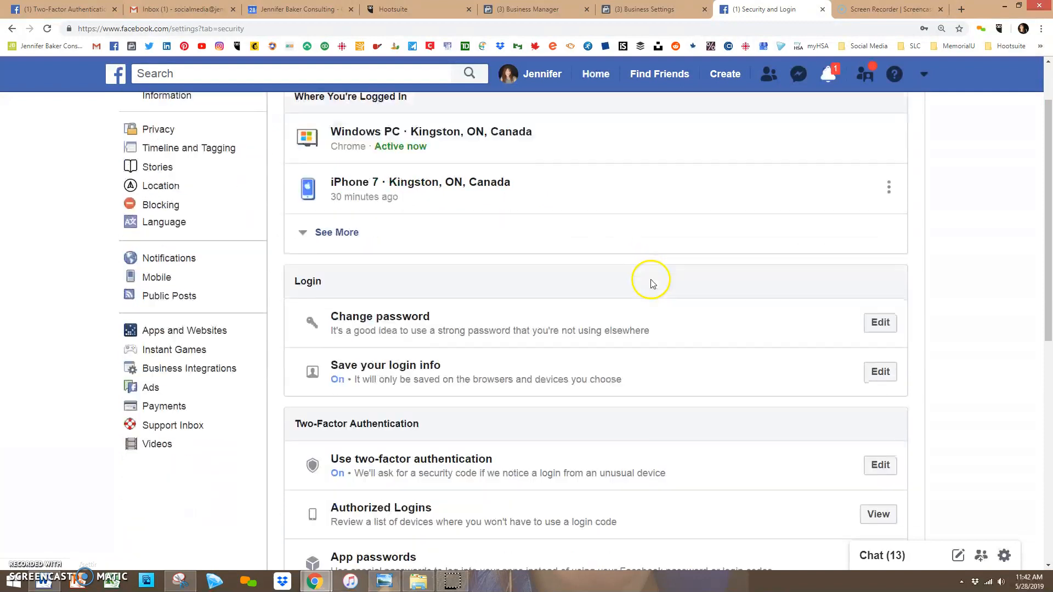
pyautogui.scroll(-3)
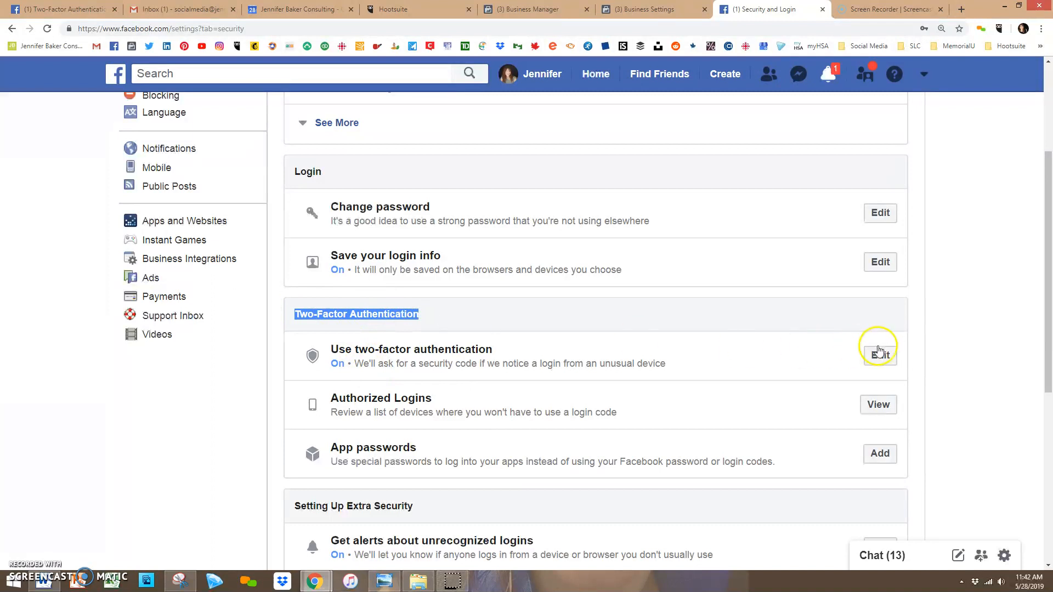
pyautogui.click(879, 355)
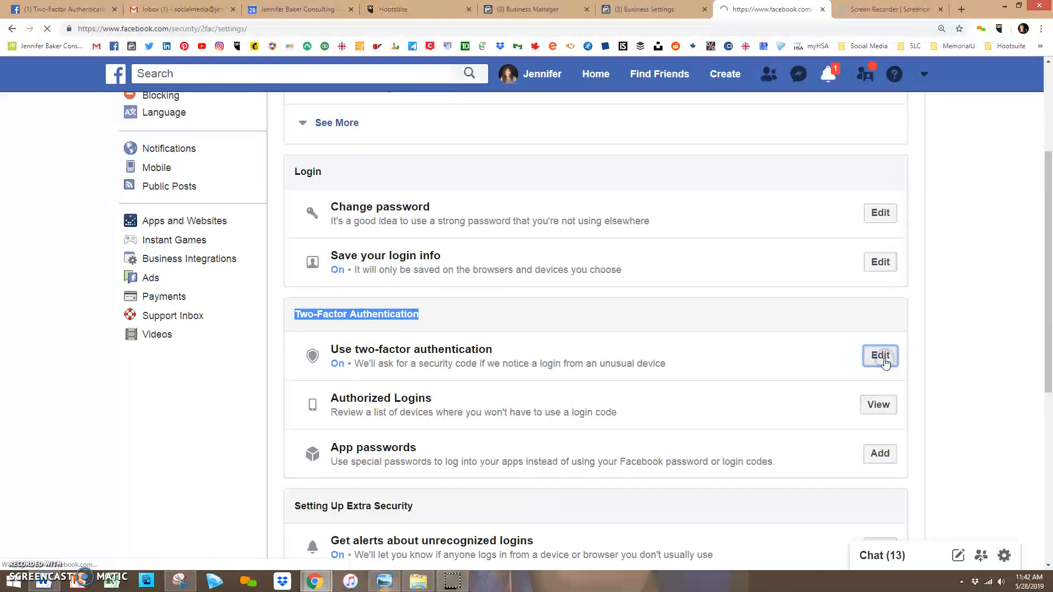
# Return to the General Account Settings page from the two-factor authentication view.
pyautogui.click(881, 356)
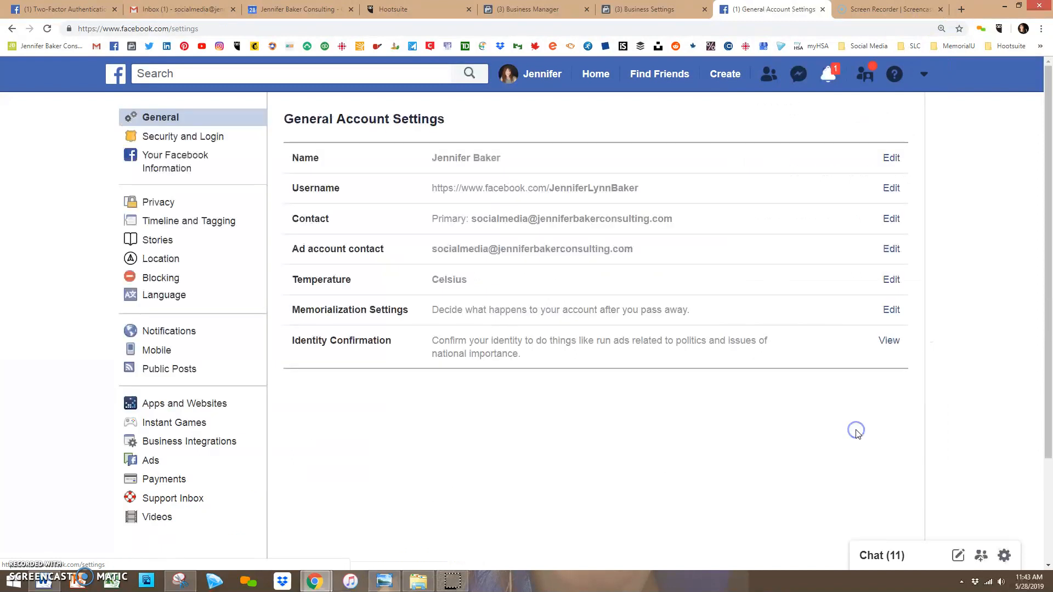
# Reopen Security and Login and edit Use two-factor authentication to confirm it is on.
pyautogui.click(183, 136)
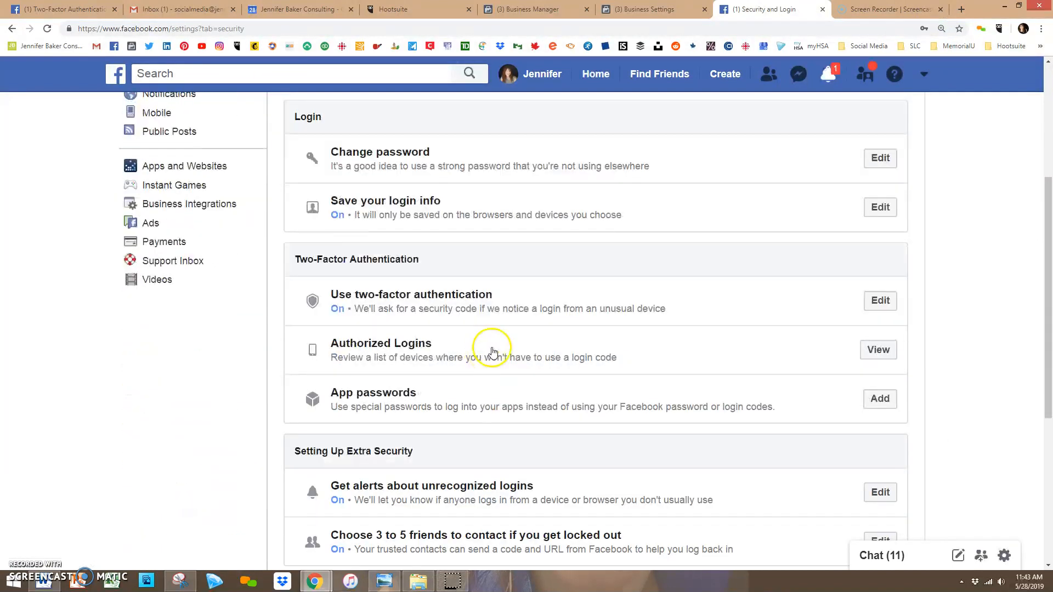
pyautogui.click(880, 301)
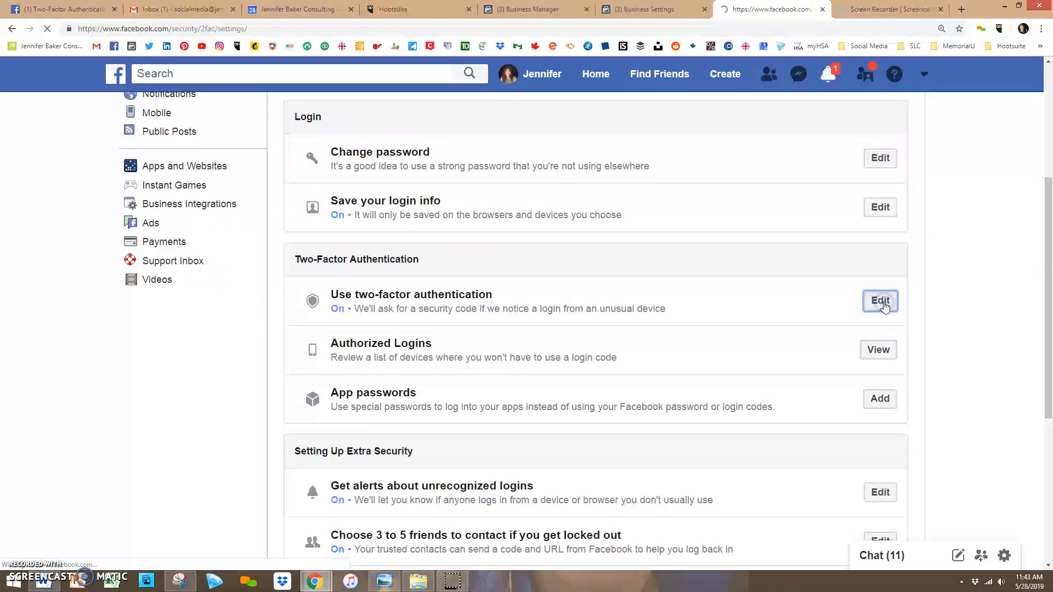
pyautogui.click(880, 300)
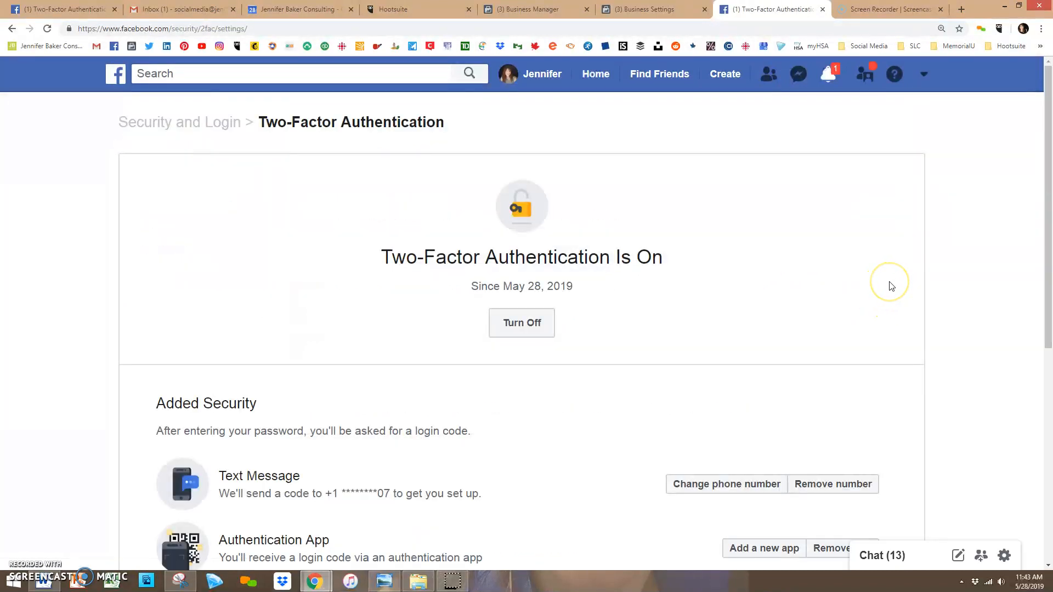
pyautogui.moveTo(890, 285)
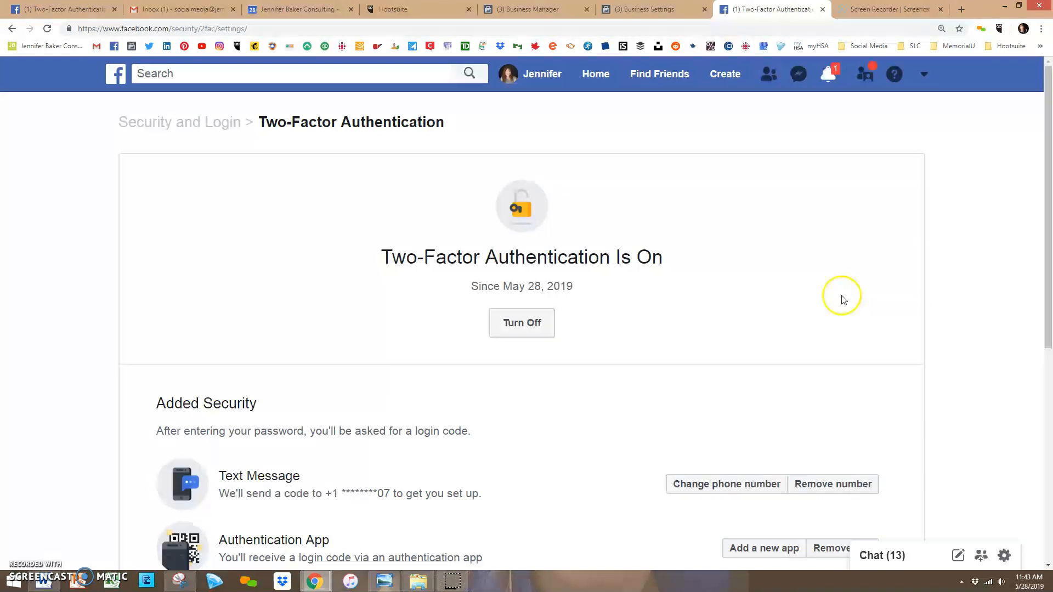
pyautogui.moveTo(17, 569)
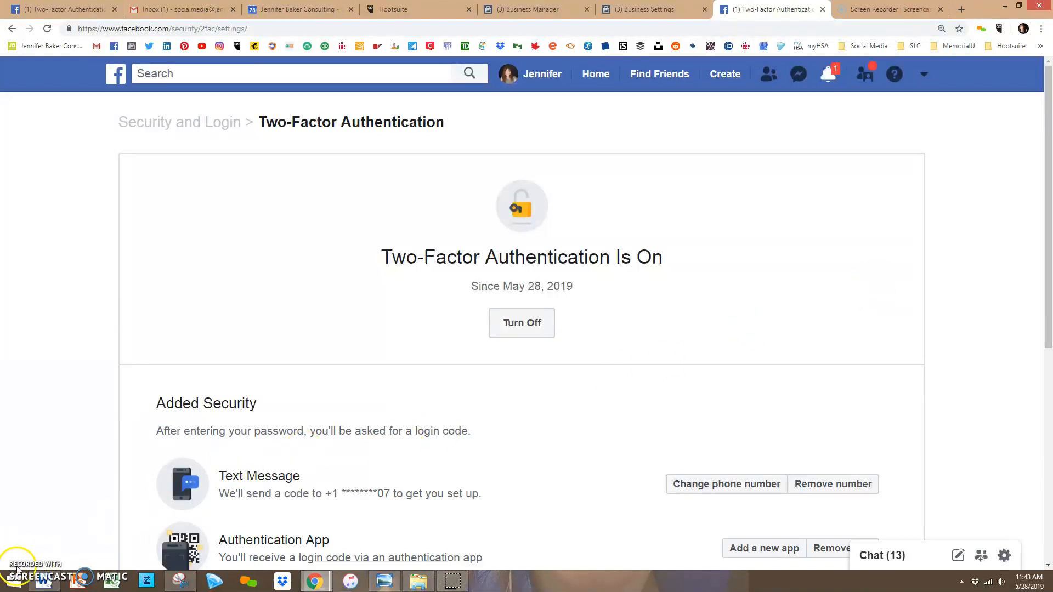